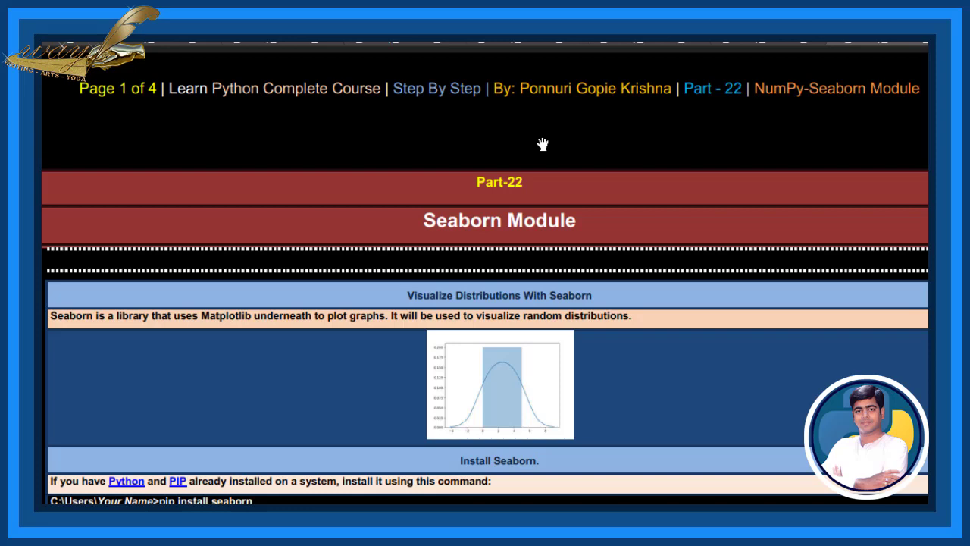
pyautogui.scroll(-3)
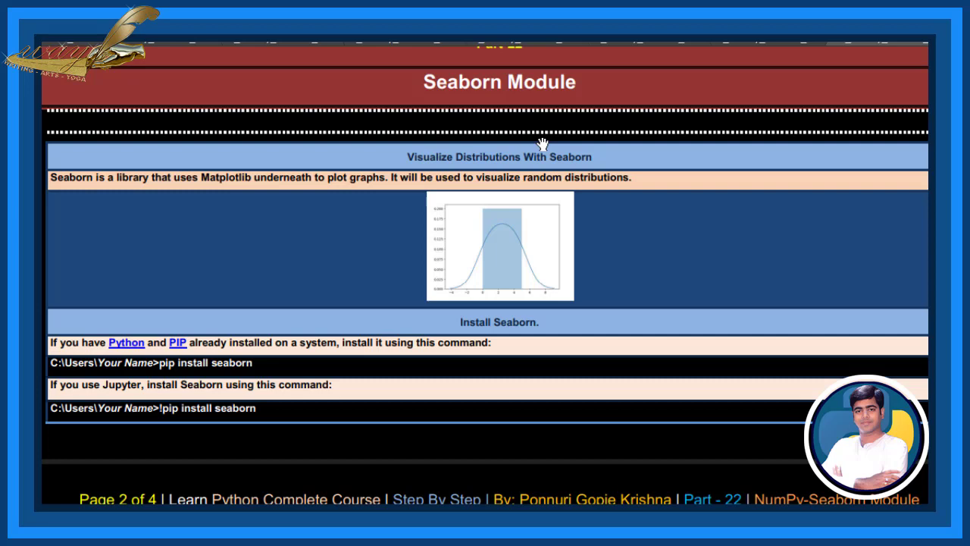
pyautogui.scroll(-3)
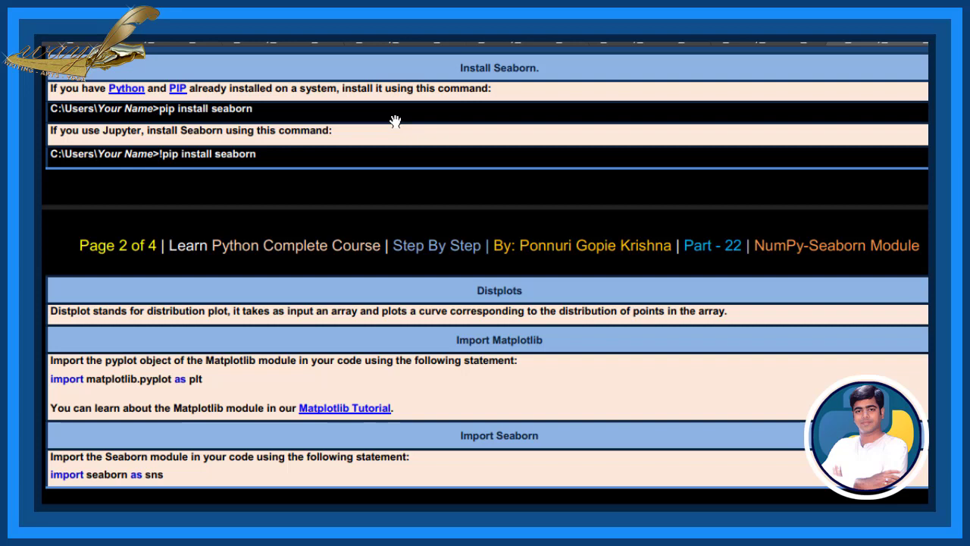
pyautogui.moveTo(352, 121)
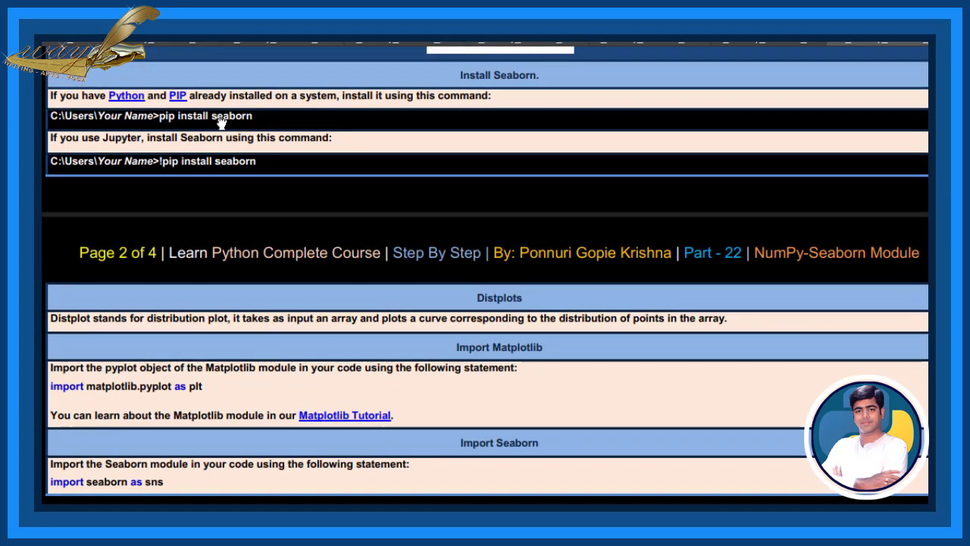
pyautogui.moveTo(345, 126)
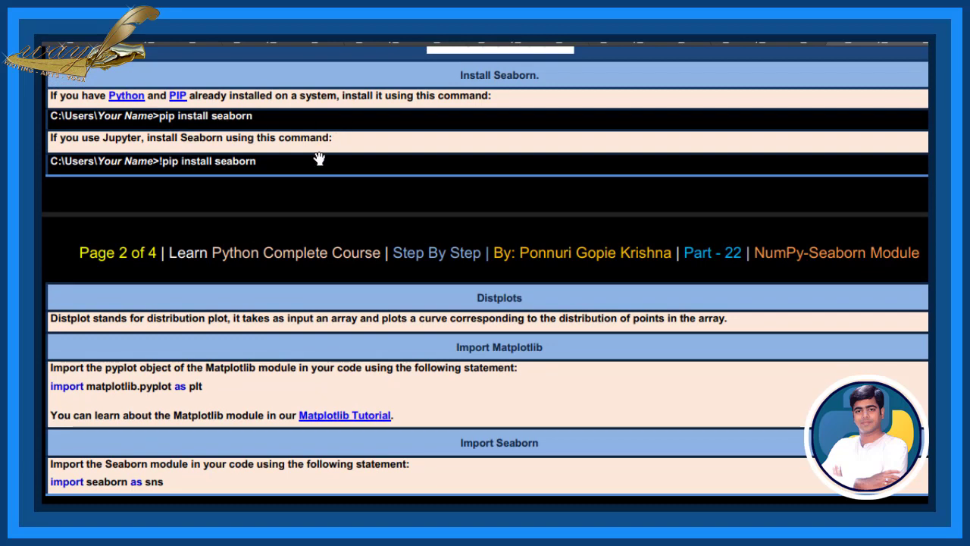
pyautogui.moveTo(286, 174)
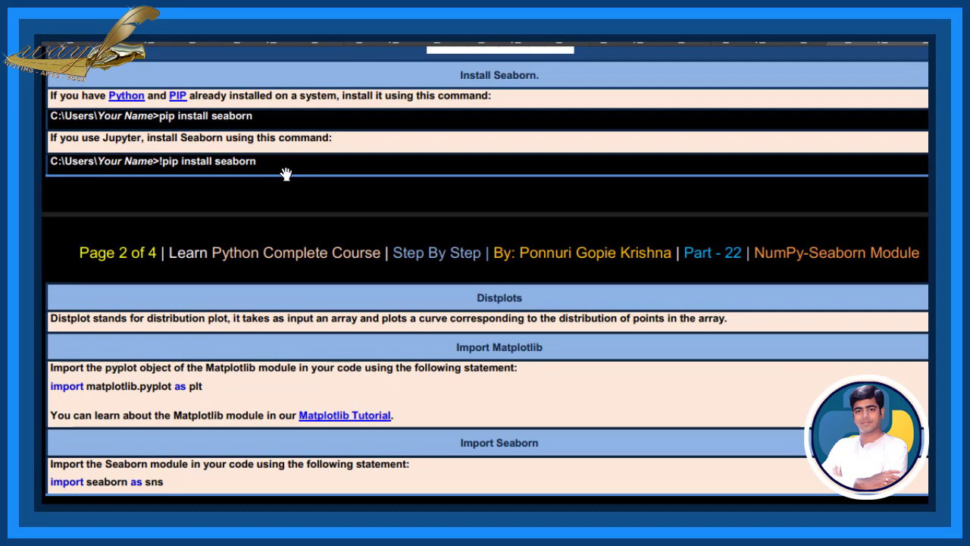
pyautogui.moveTo(277, 173)
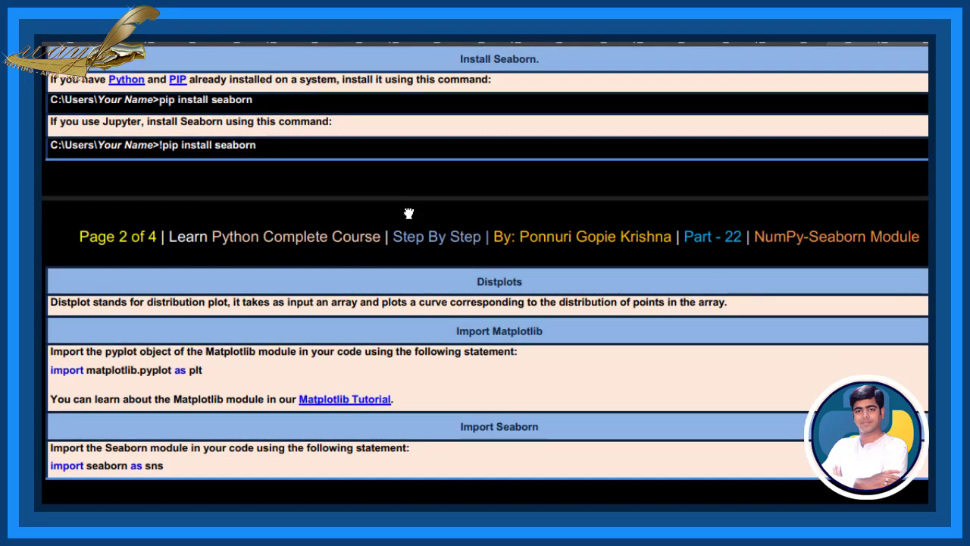
pyautogui.scroll(-3)
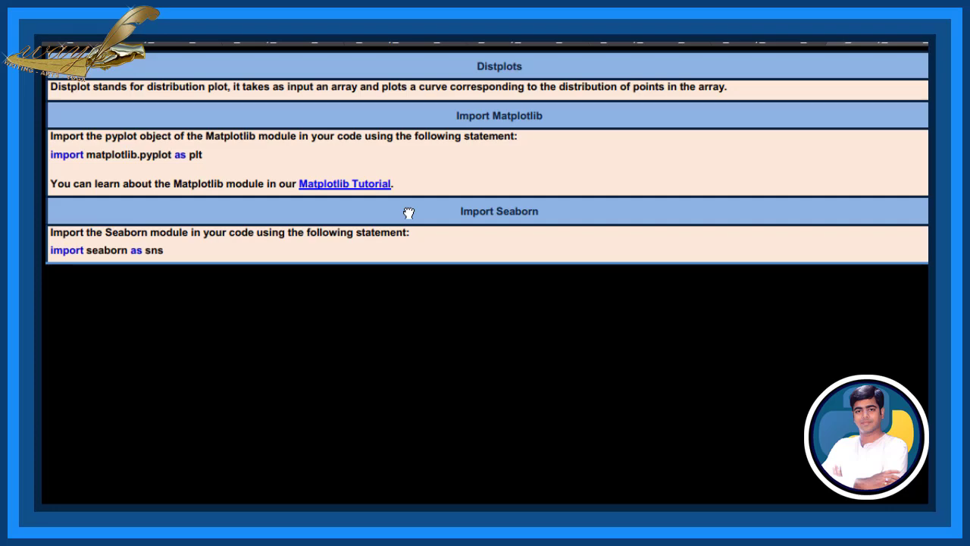
pyautogui.scroll(-3)
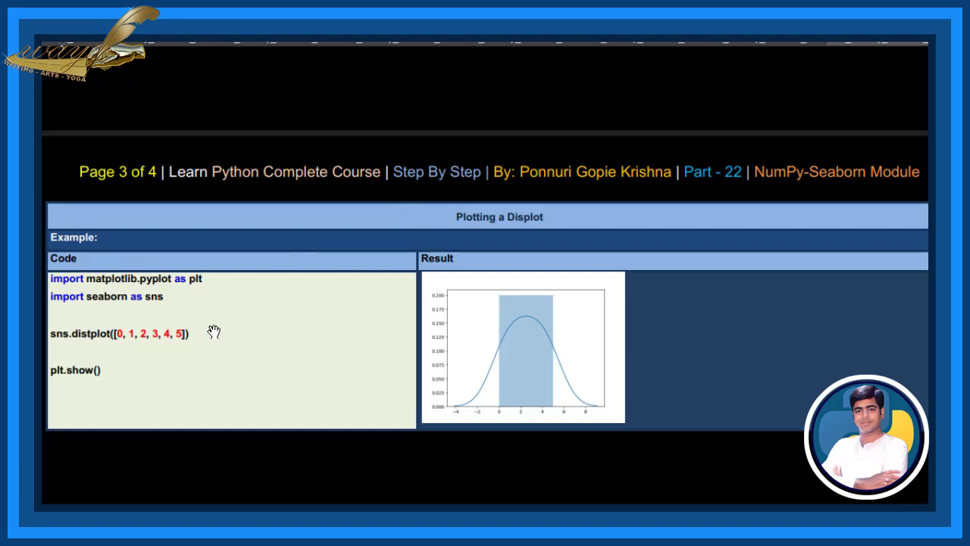
pyautogui.moveTo(250, 347)
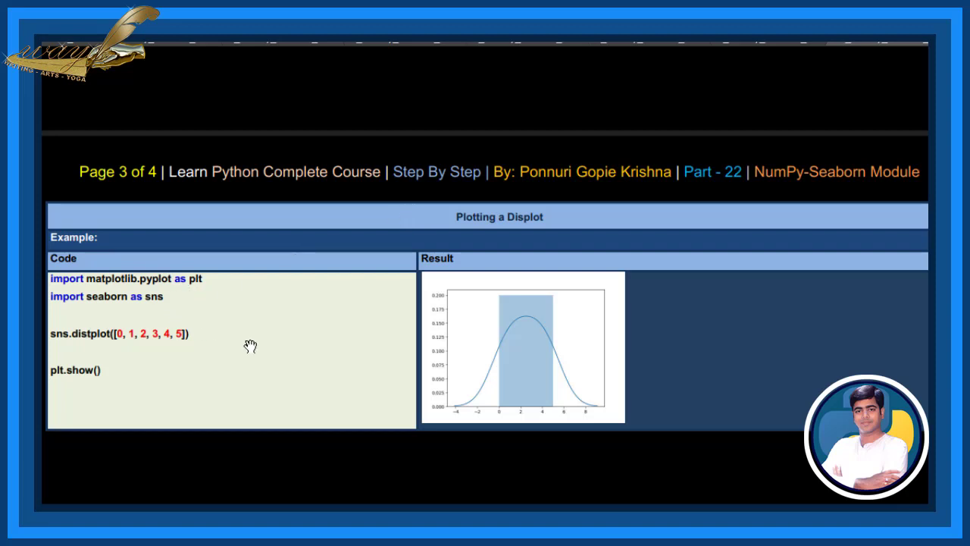
pyautogui.moveTo(562, 321)
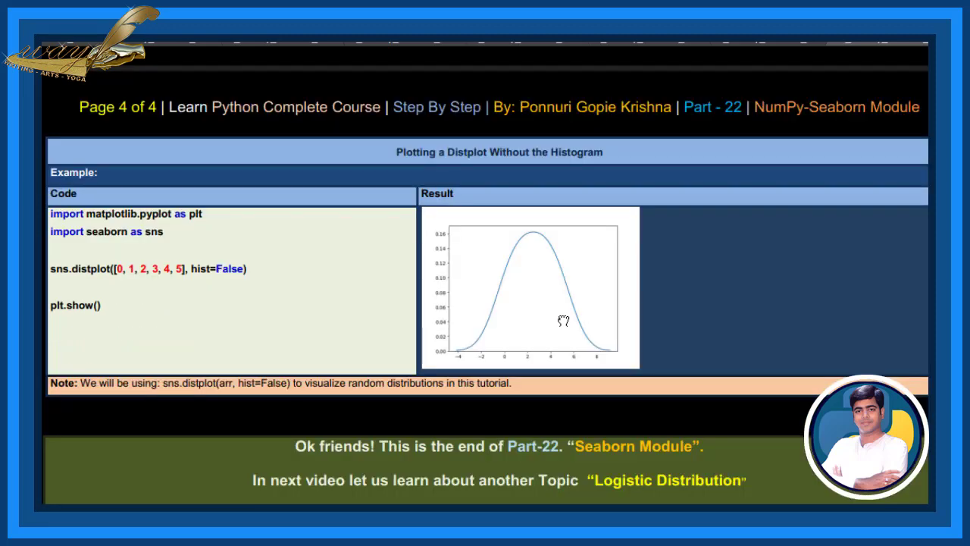
pyautogui.moveTo(264, 275)
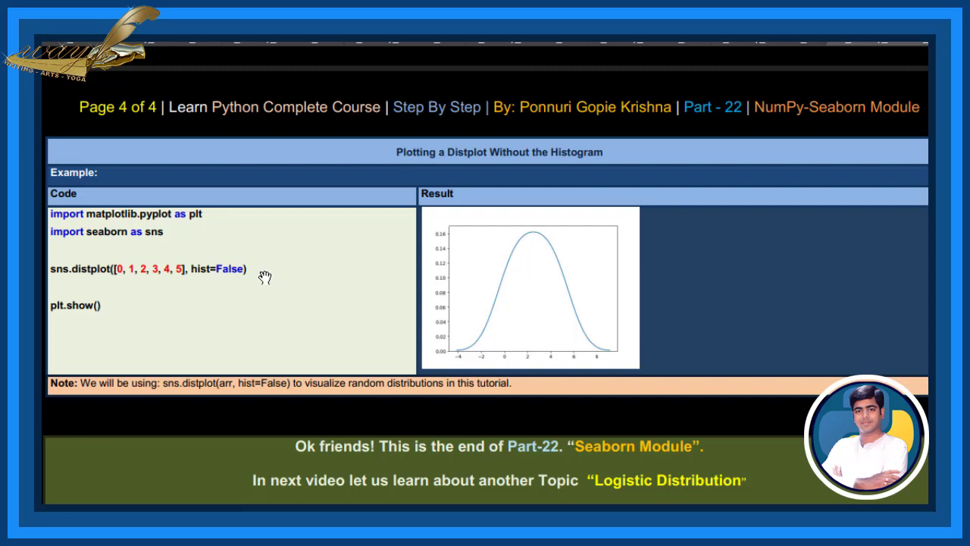
pyautogui.moveTo(545, 282)
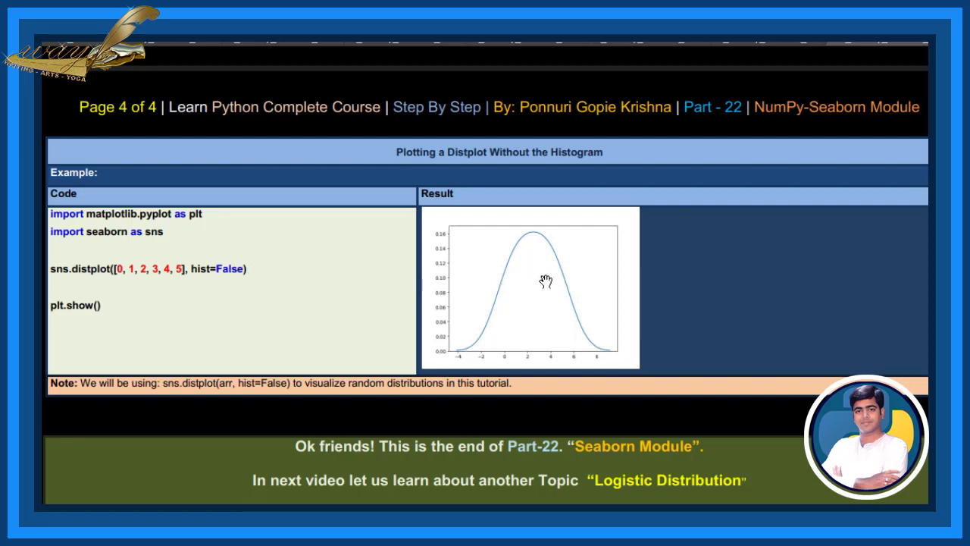
pyautogui.moveTo(544, 281)
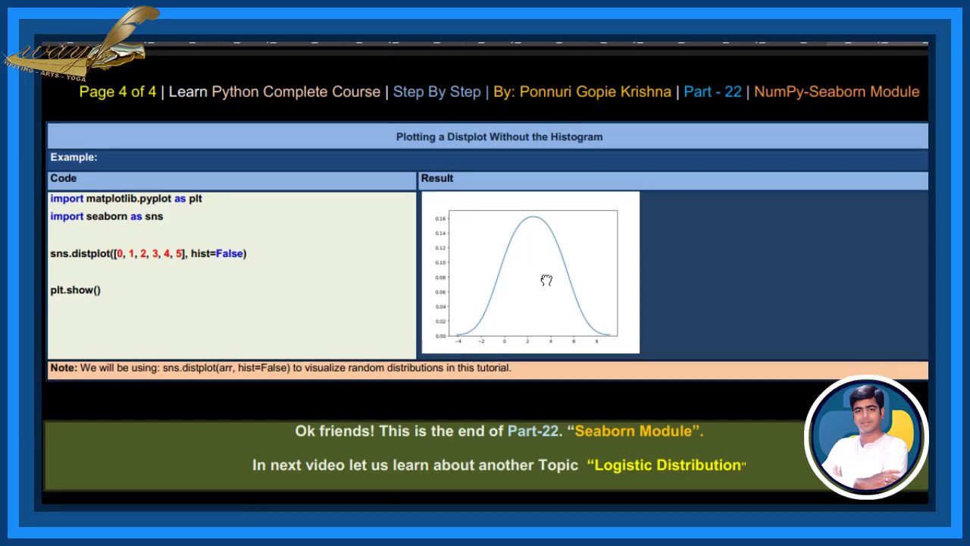
pyautogui.scroll(-3)
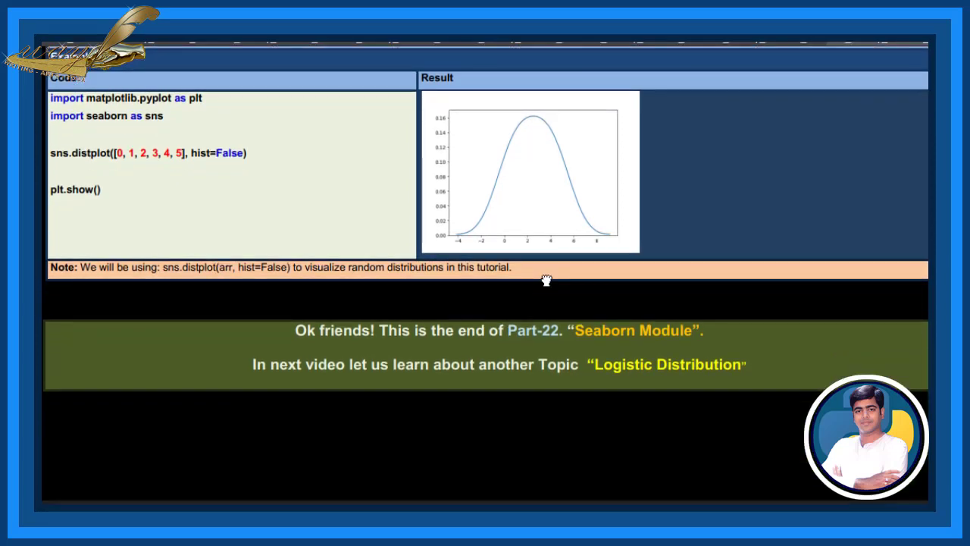